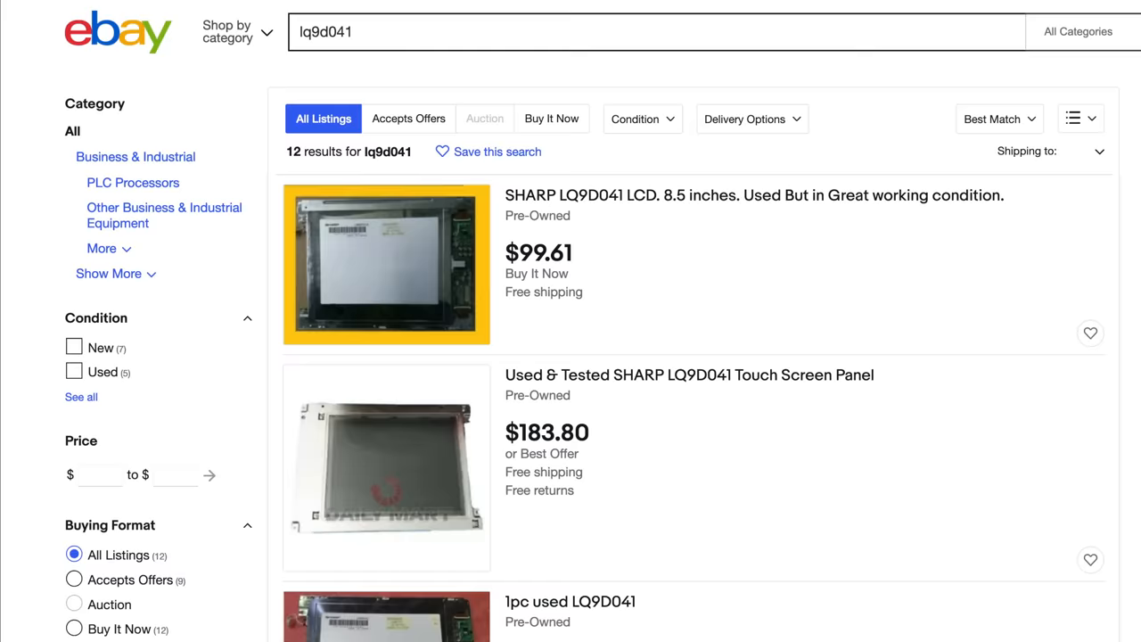
# - Boot the repaired PowerBook to the Finder desktop and show About This Computer from the Apple menu
pyautogui.scroll(-3)
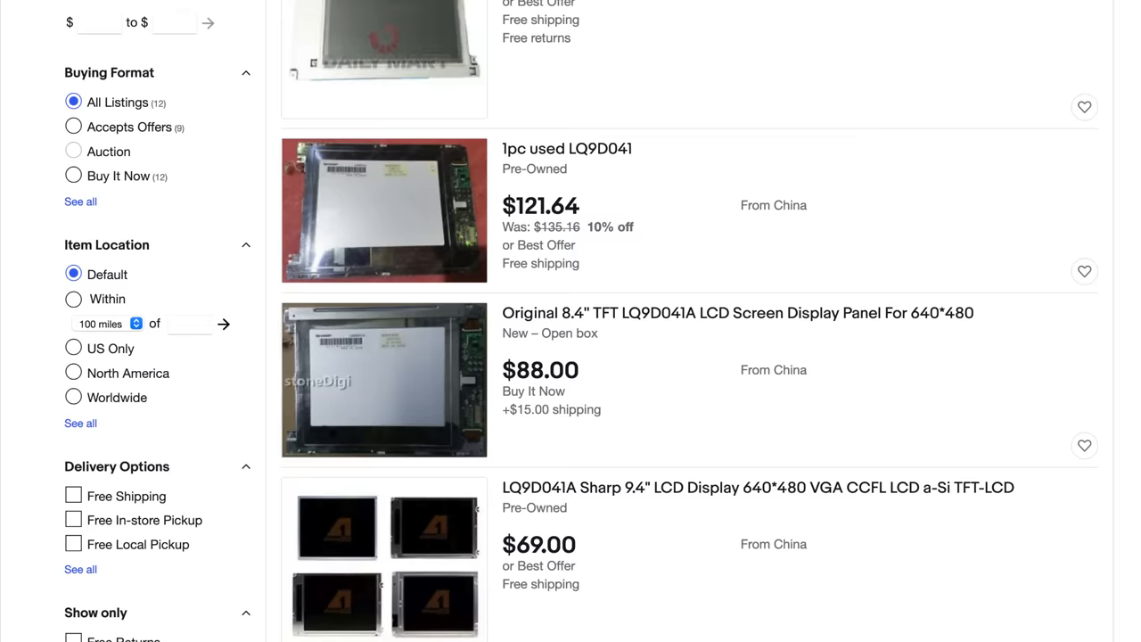
pyautogui.click(756, 489)
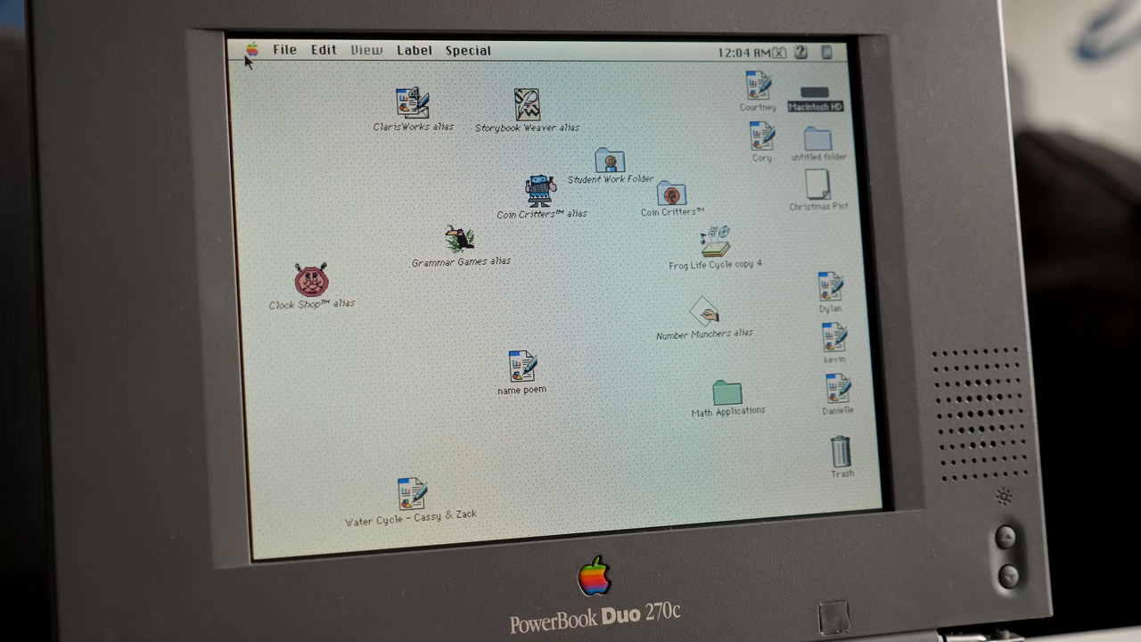
pyautogui.click(254, 50)
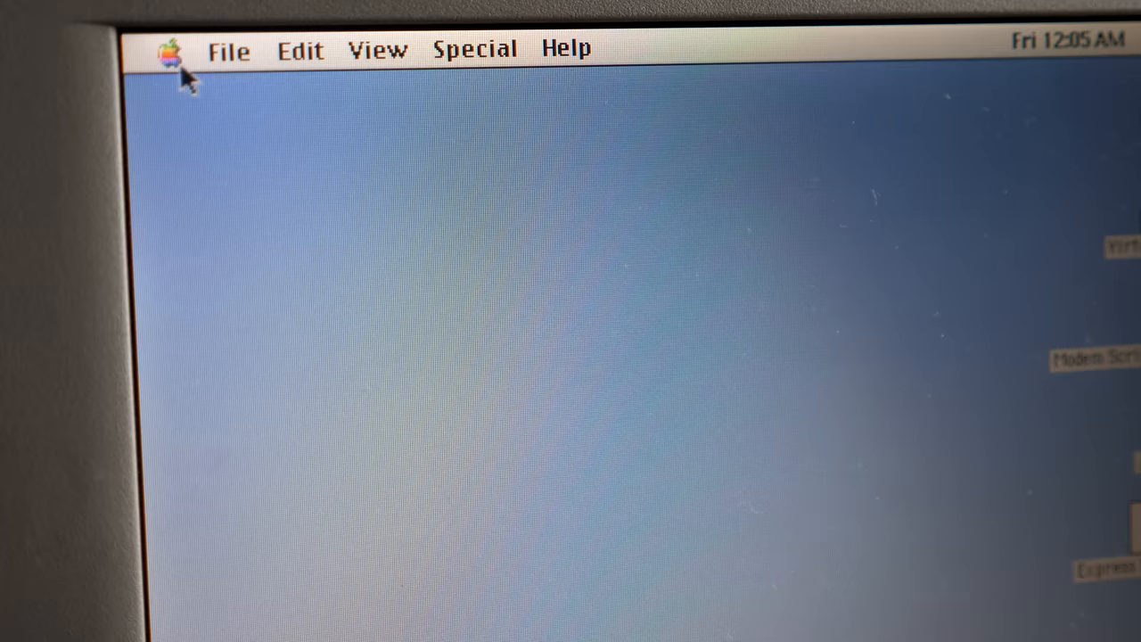
pyautogui.click(170, 46)
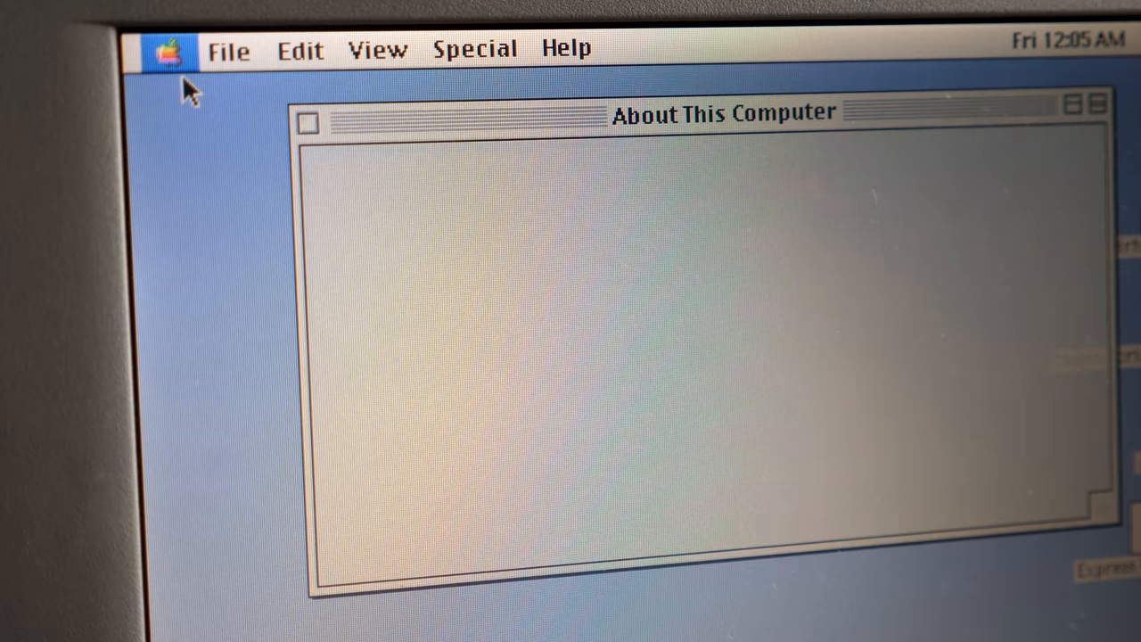